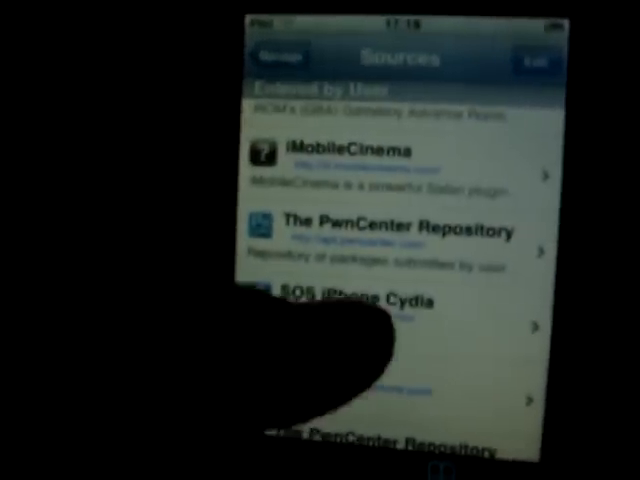
scroll(down, 3)
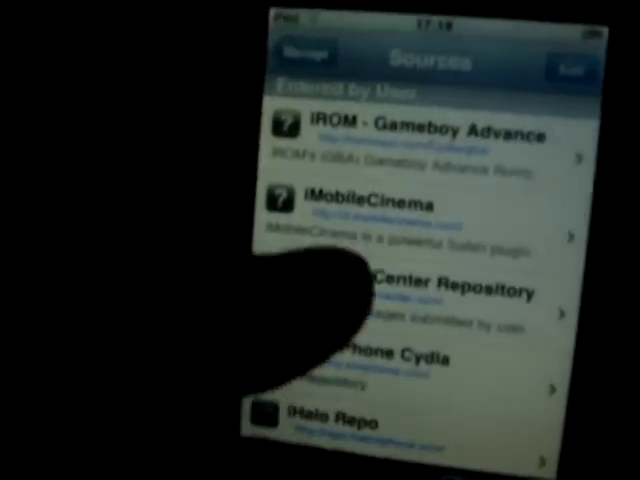